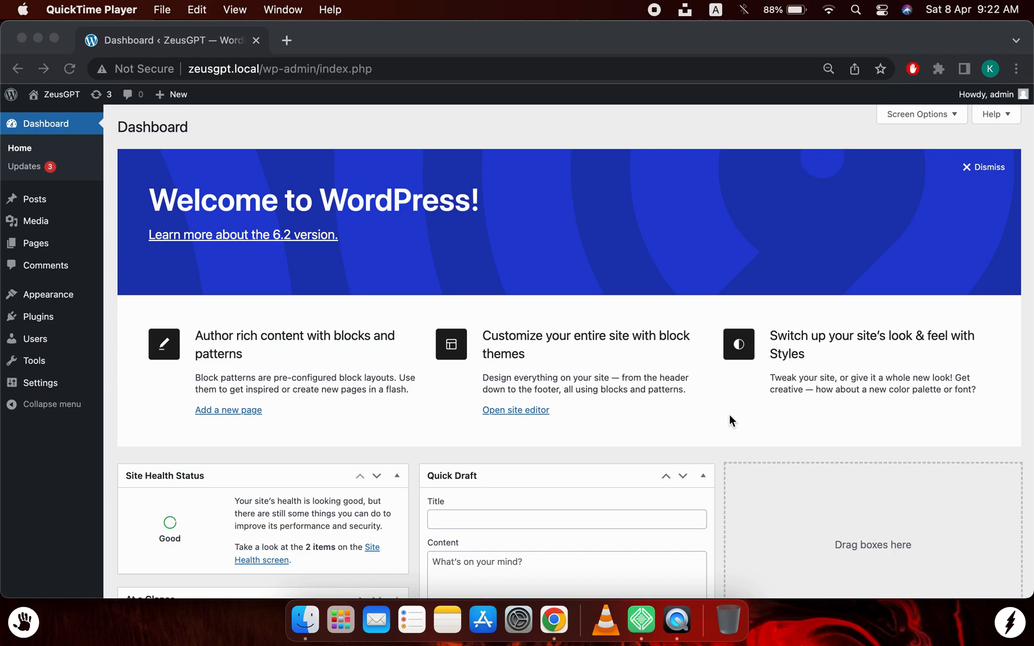
mouse_move(258, 340)
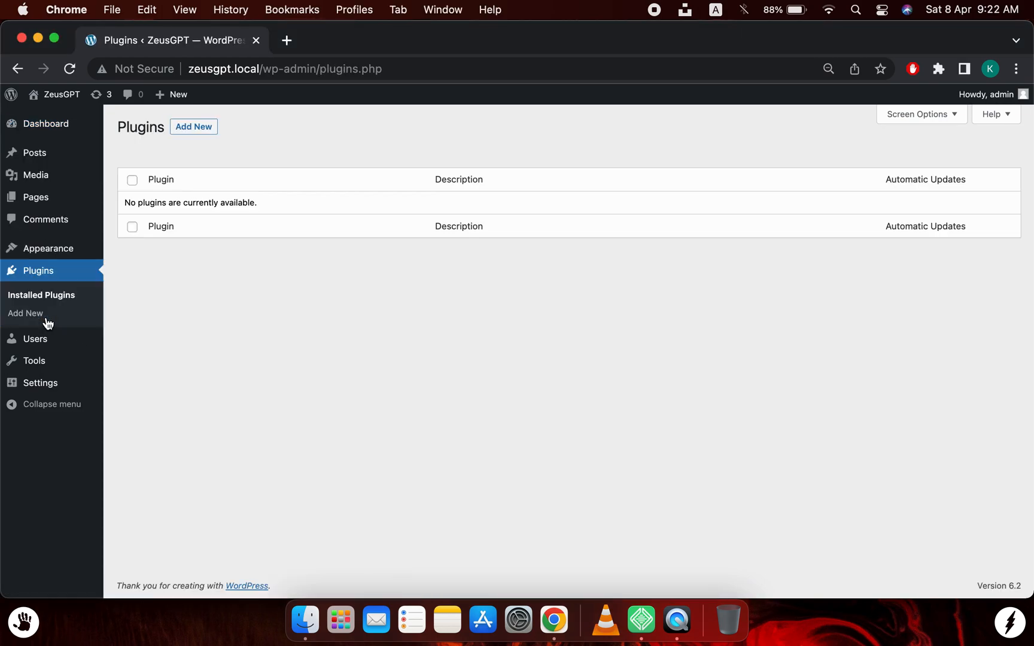
mouse_move(227, 353)
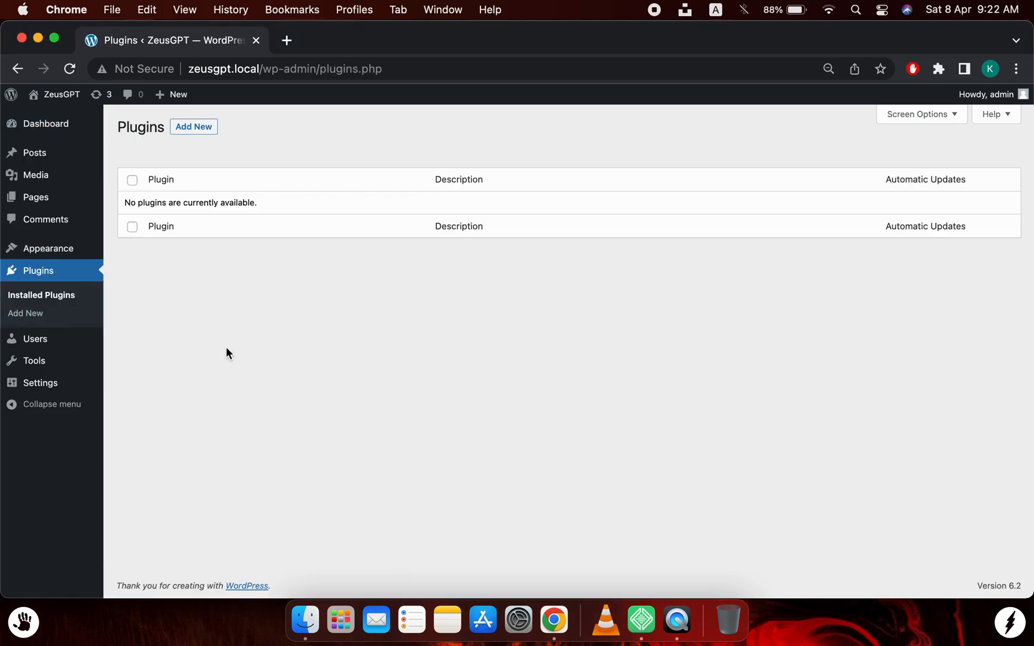
mouse_move(223, 351)
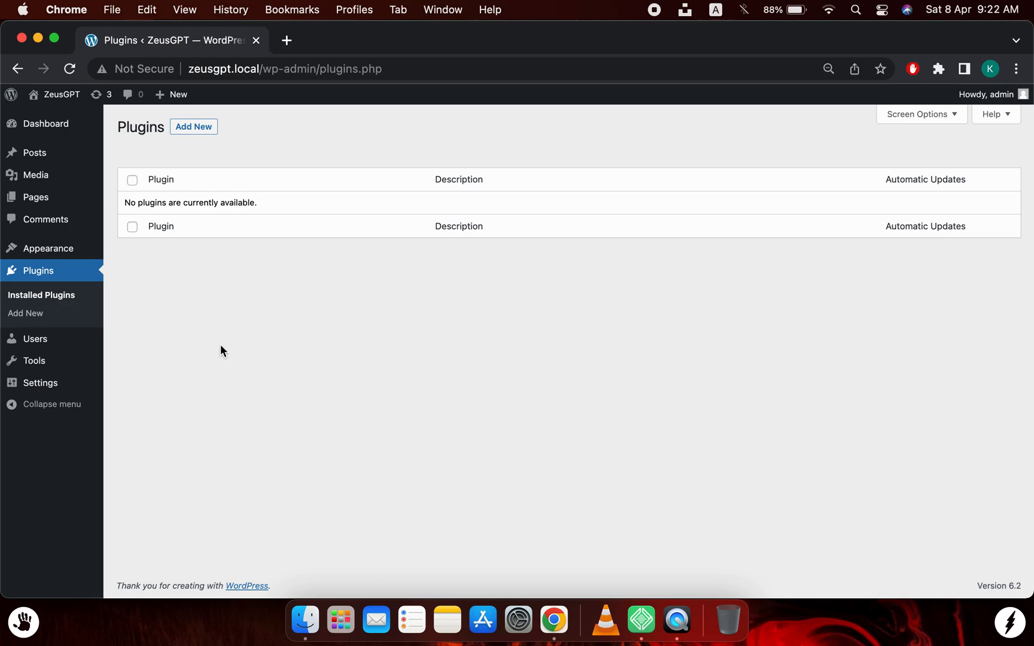
Go to the Add Plugins page from the Plugins screen.
click(193, 127)
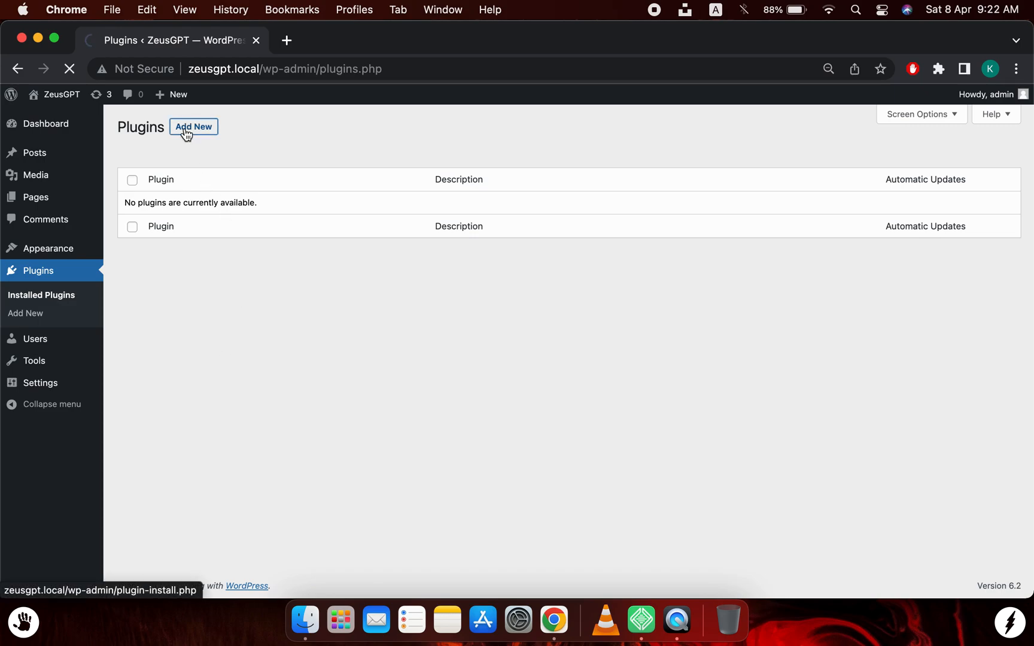
click(193, 127)
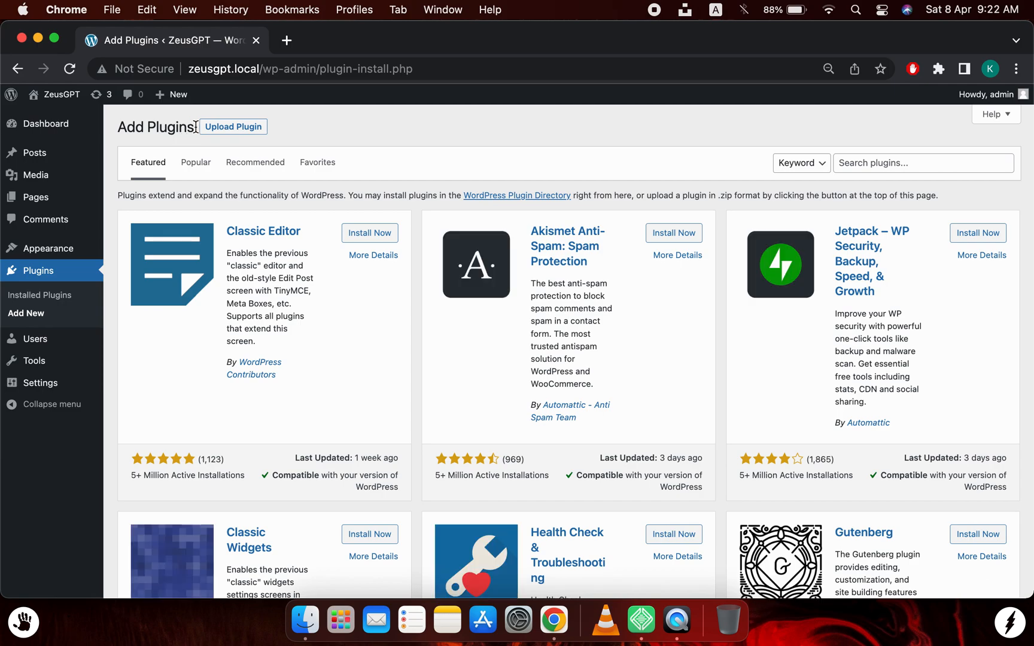
Choose zeus-gpt.zip from Finder into the plugin upload form.
click(233, 127)
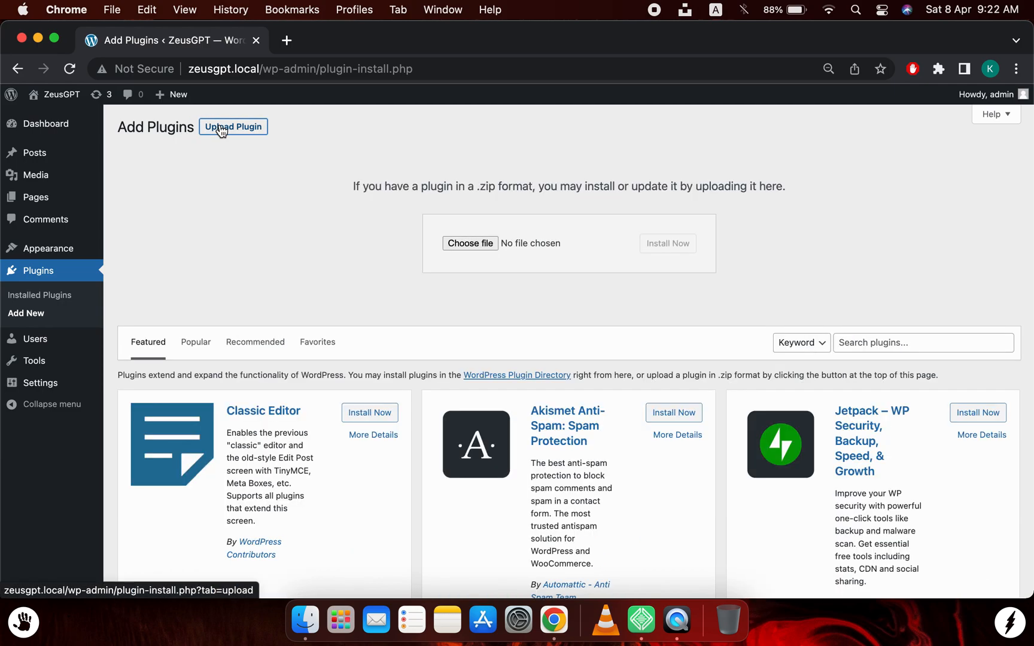
mouse_move(513, 257)
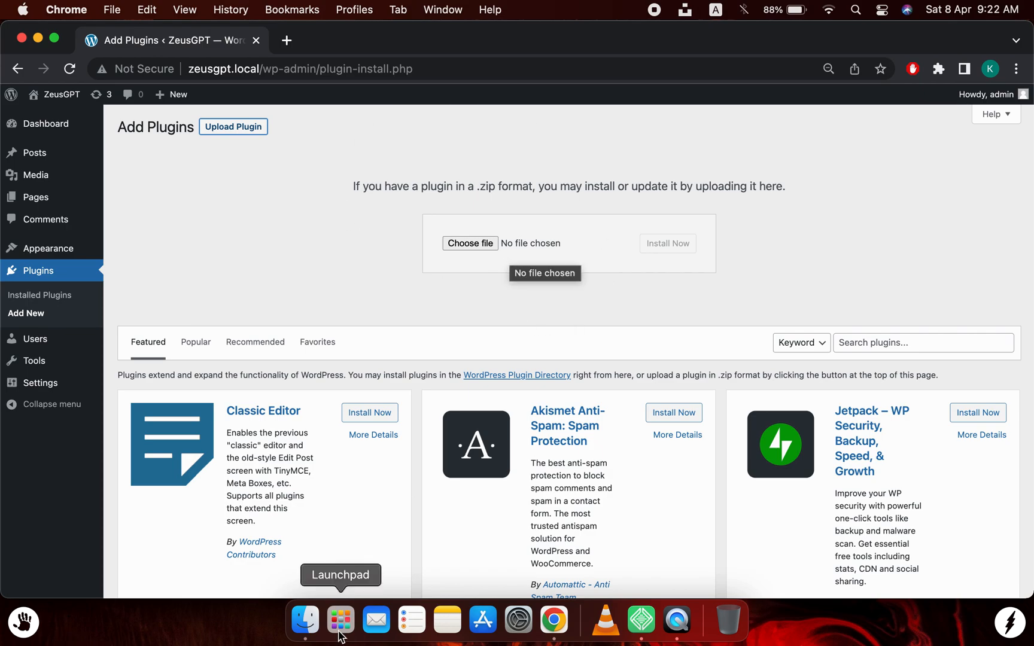
click(305, 620)
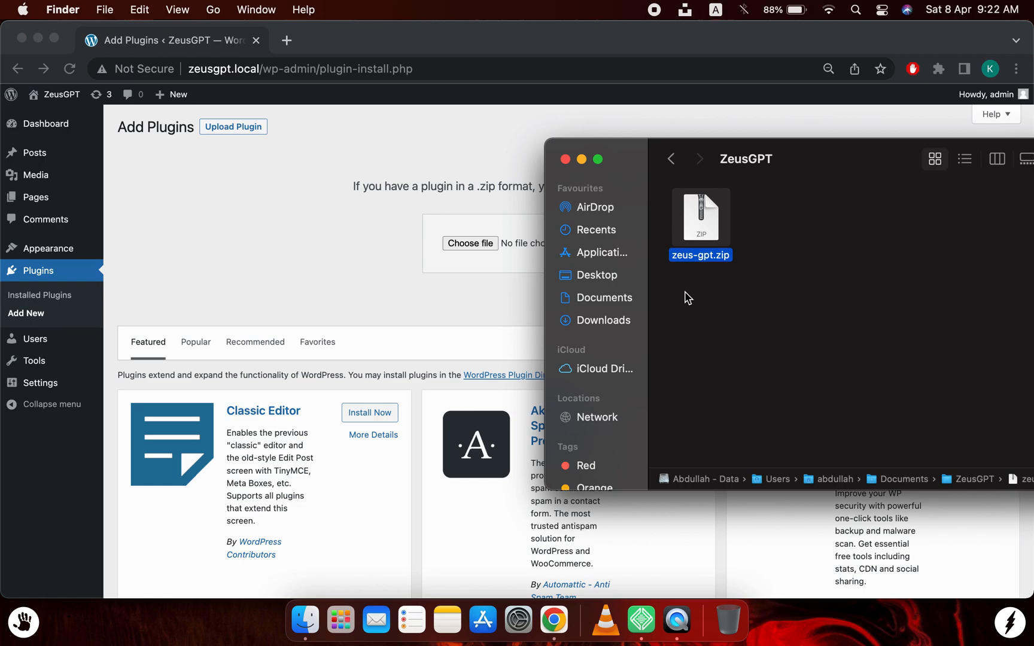
mouse_move(711, 242)
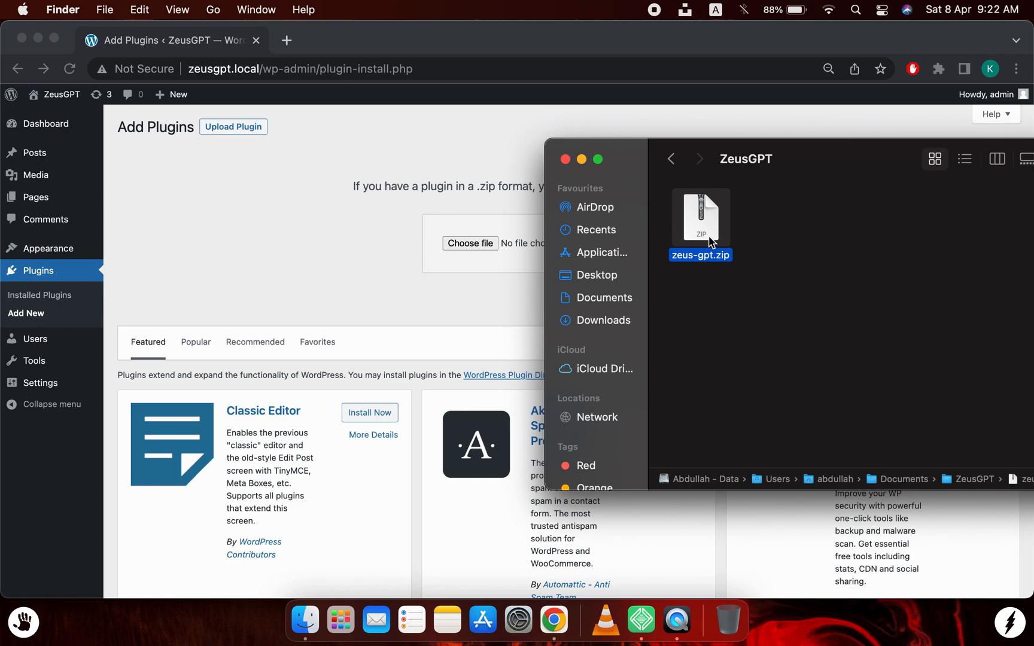
drag(701, 218, 468, 243)
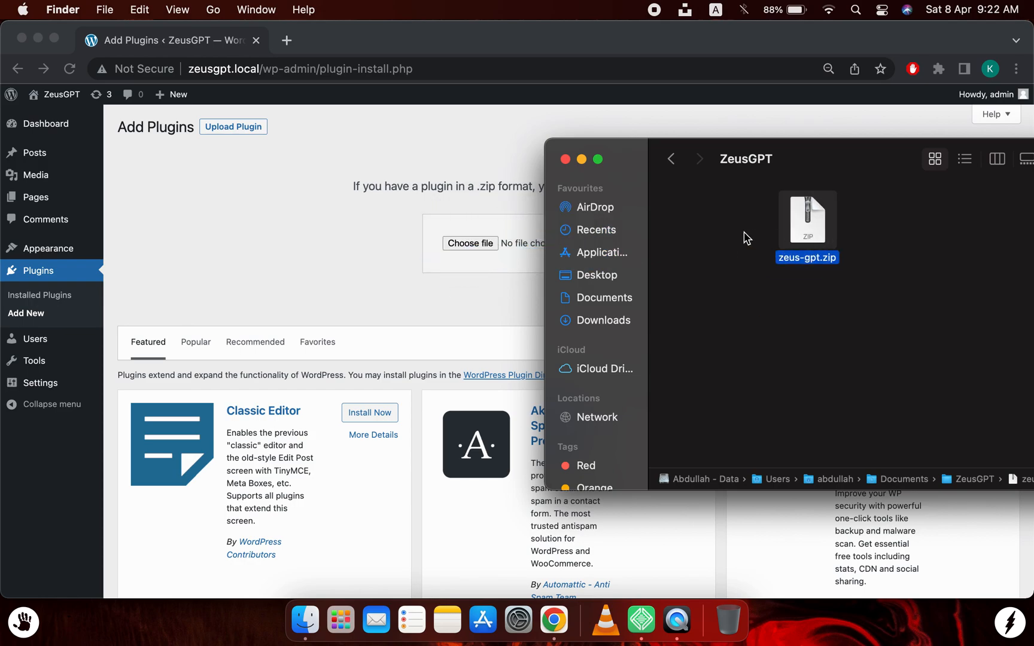
drag(807, 224, 468, 243)
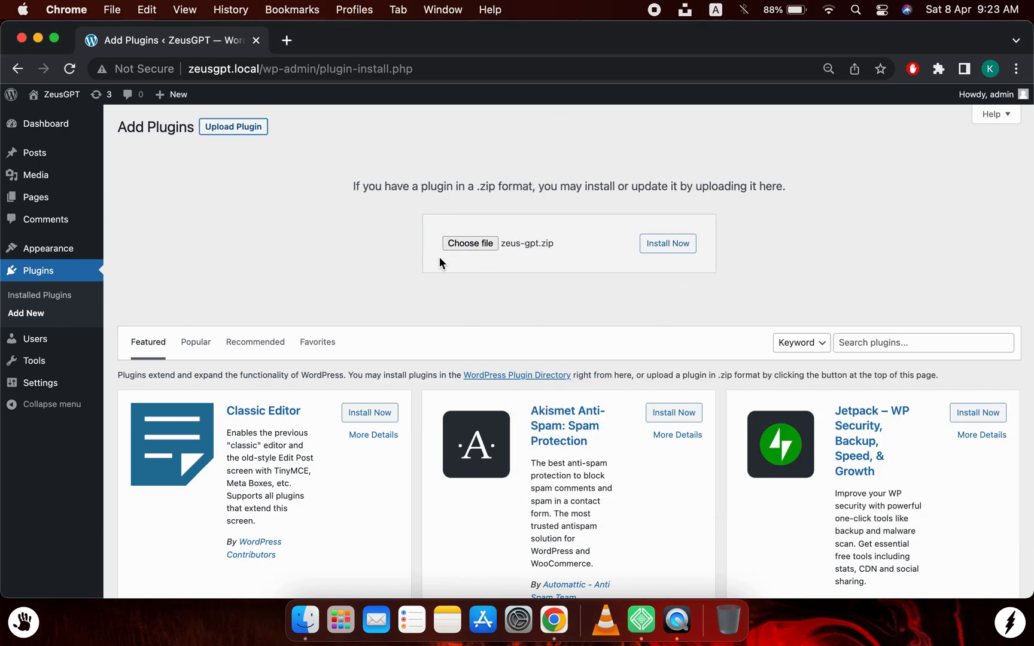
mouse_move(567, 283)
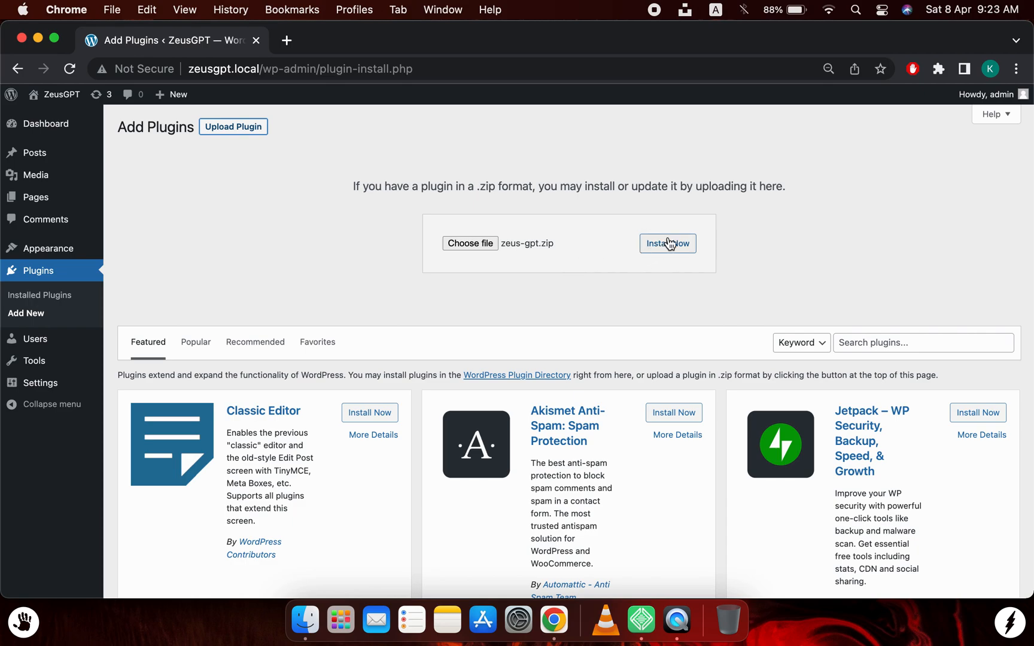
Install the uploaded zeus-gpt.zip plugin and start activating it.
click(668, 244)
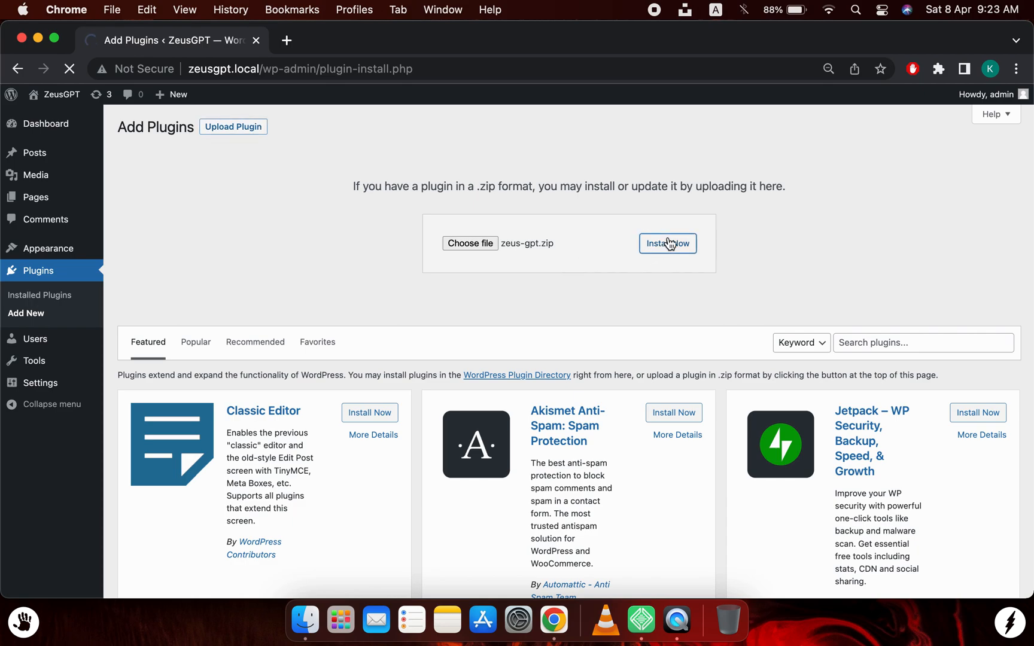
click(668, 244)
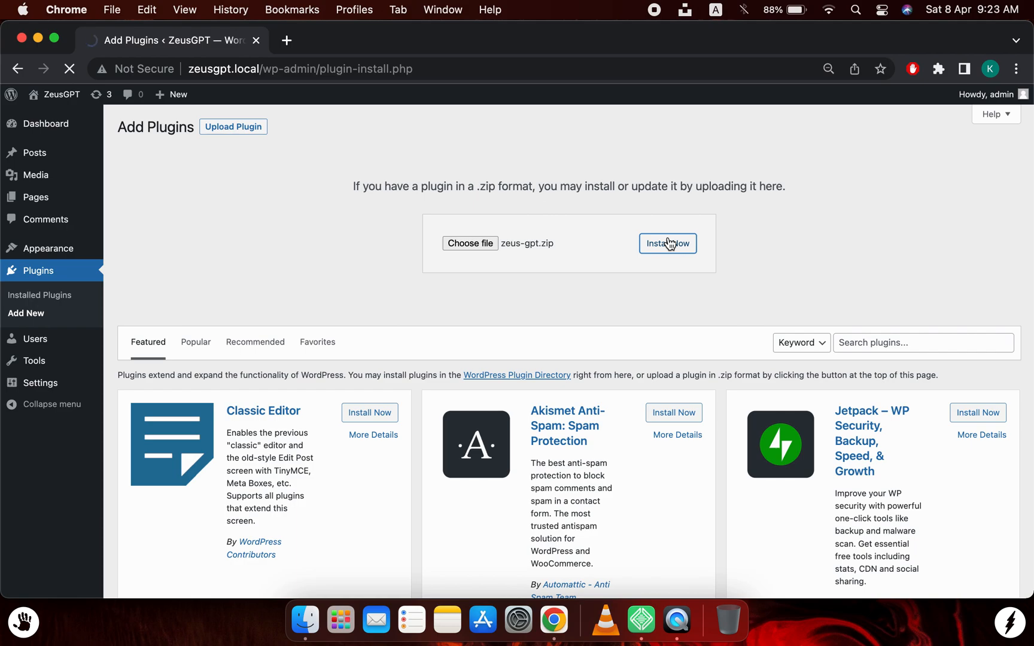
click(668, 244)
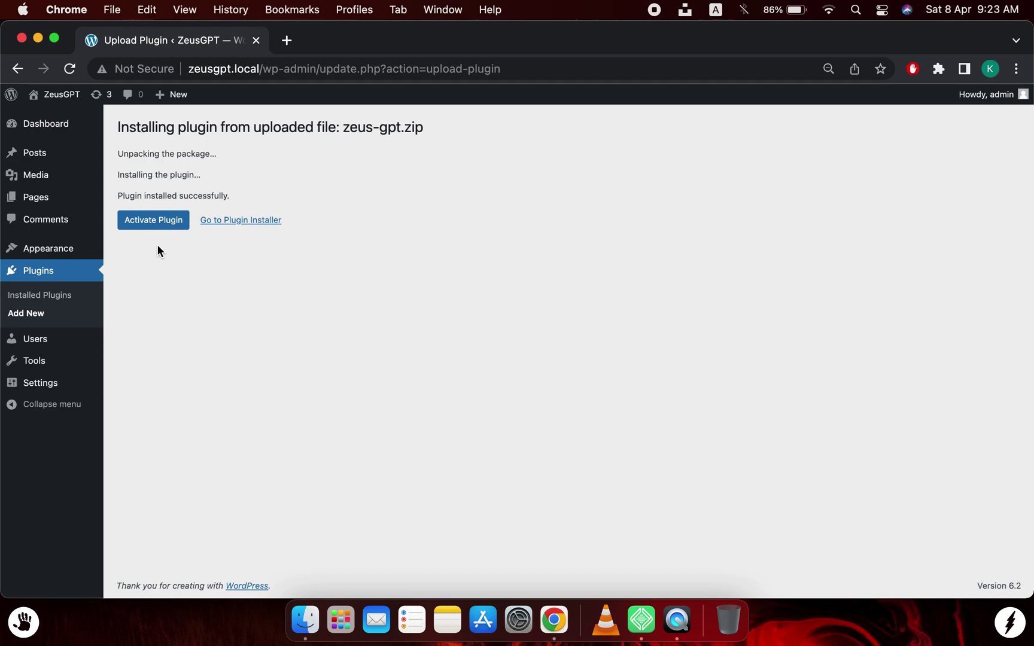
click(153, 220)
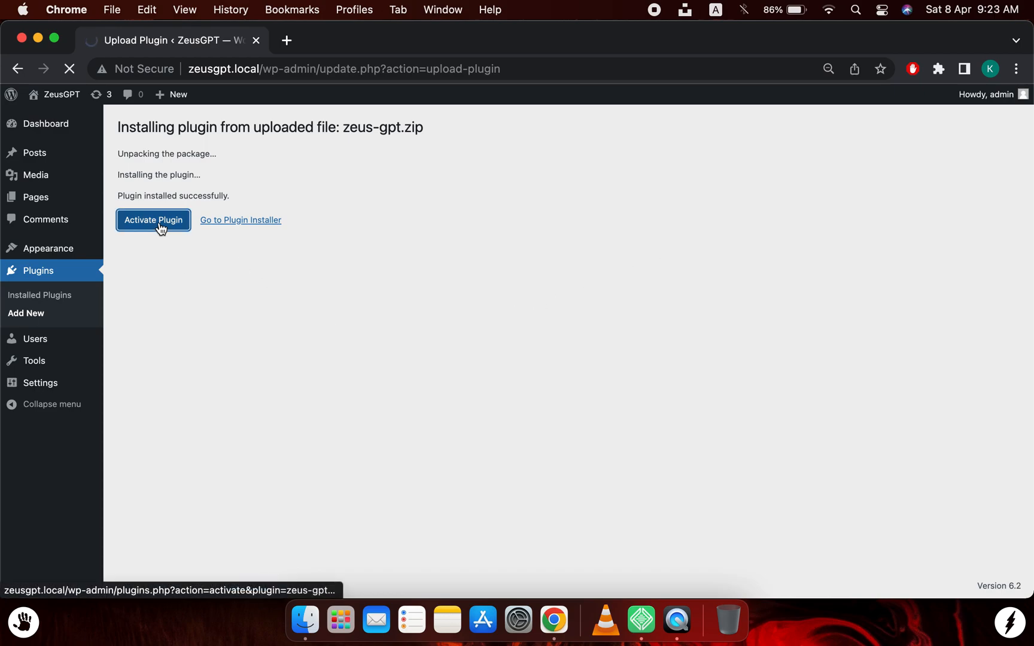
click(154, 220)
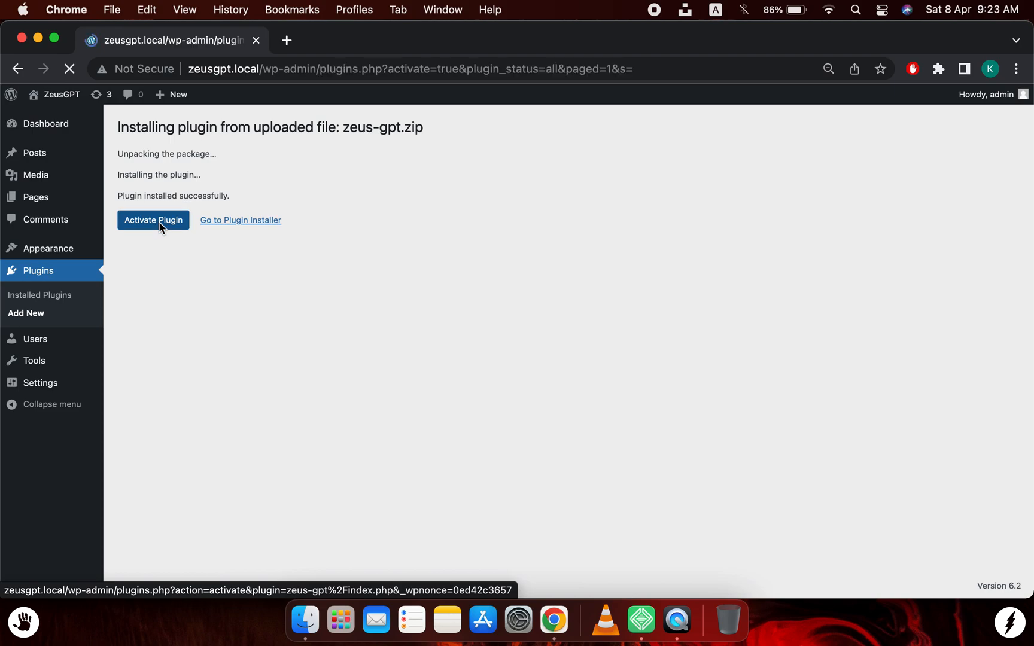
Finish activating ZeusGPT and open its settings page from the admin sidebar.
click(153, 221)
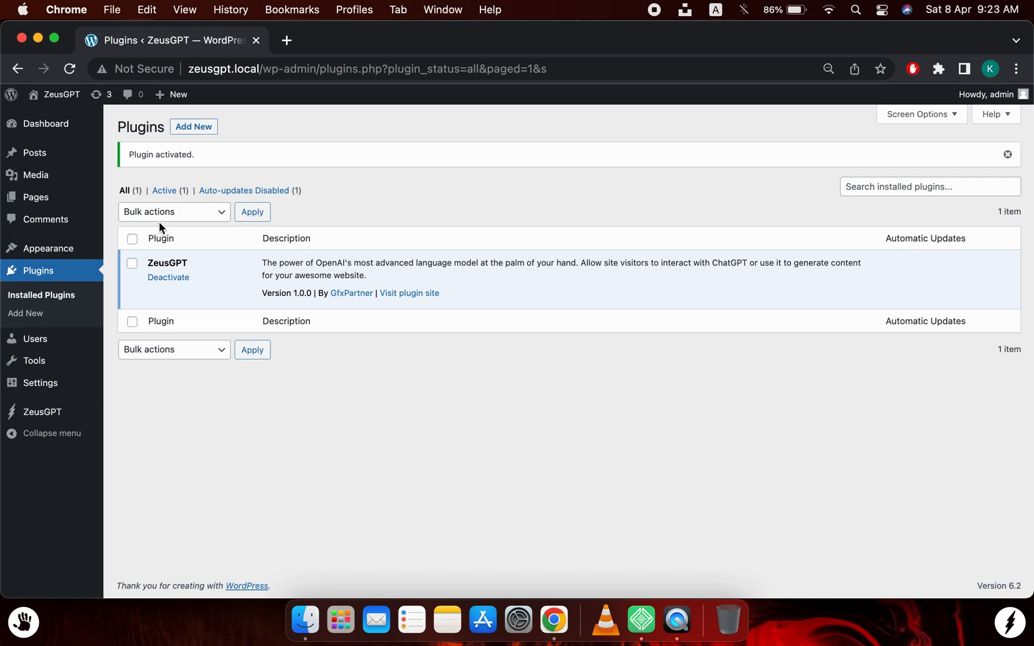
mouse_move(73, 436)
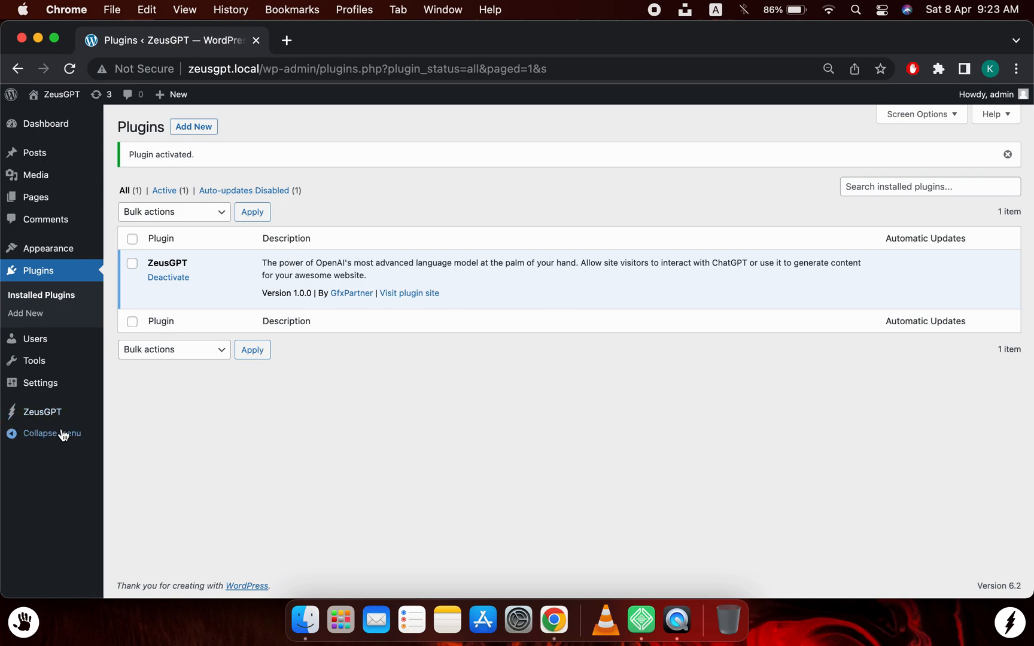
mouse_move(103, 436)
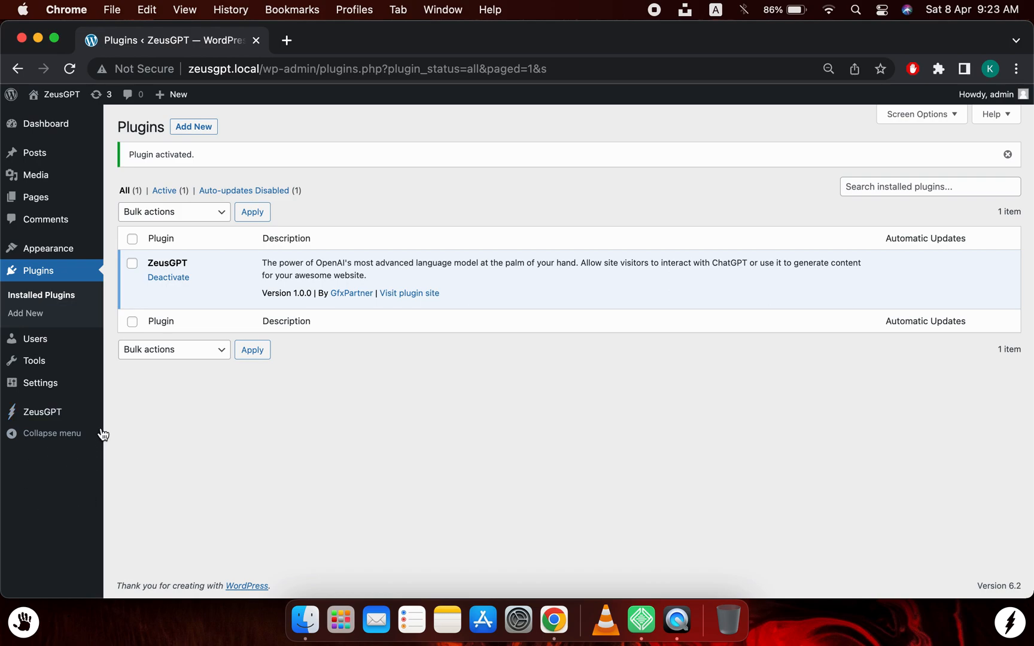
click(42, 411)
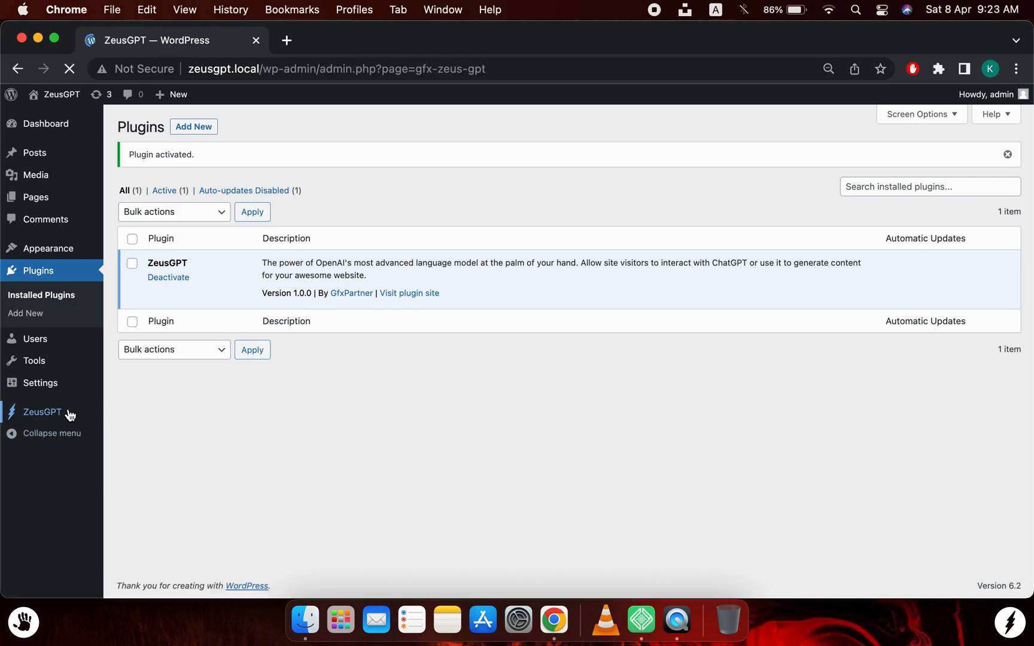
click(42, 413)
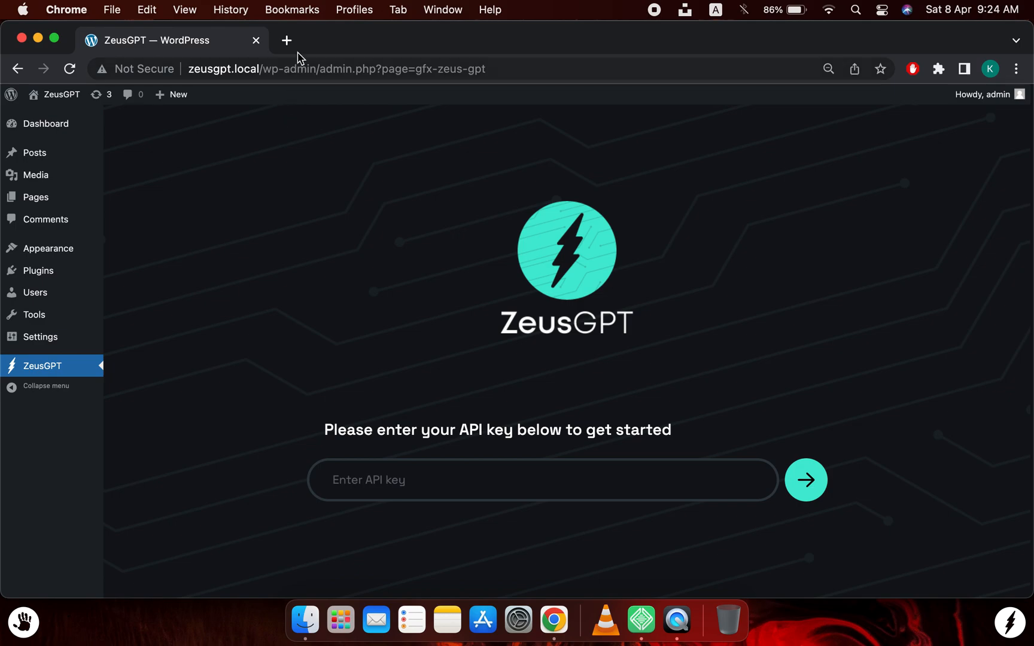
Sign in to platform.openai.com in a new browser tab with email and password.
click(286, 41)
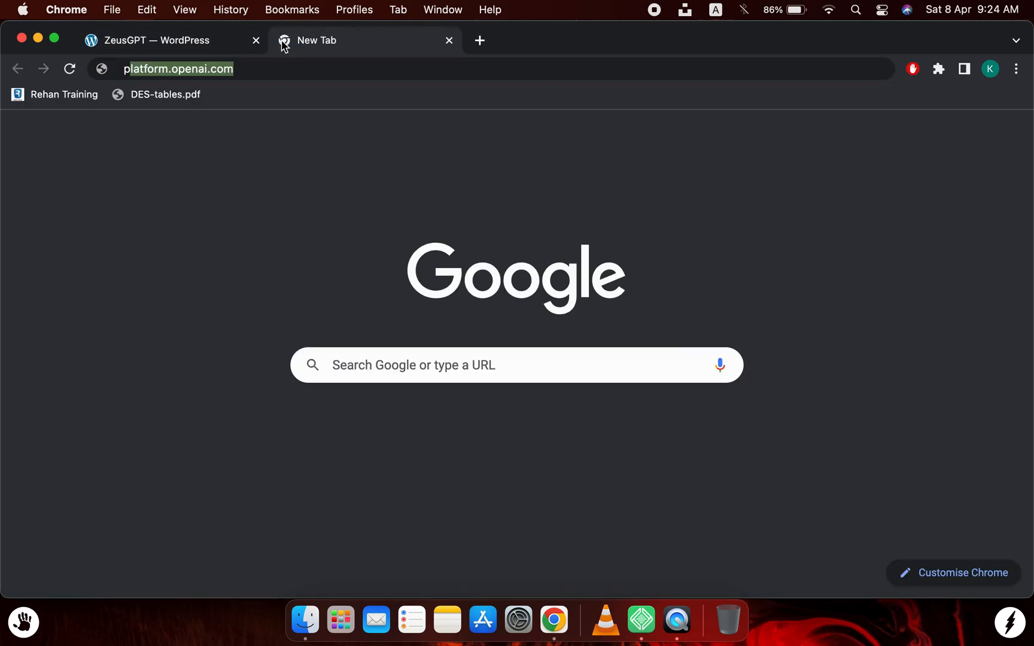
click(180, 69)
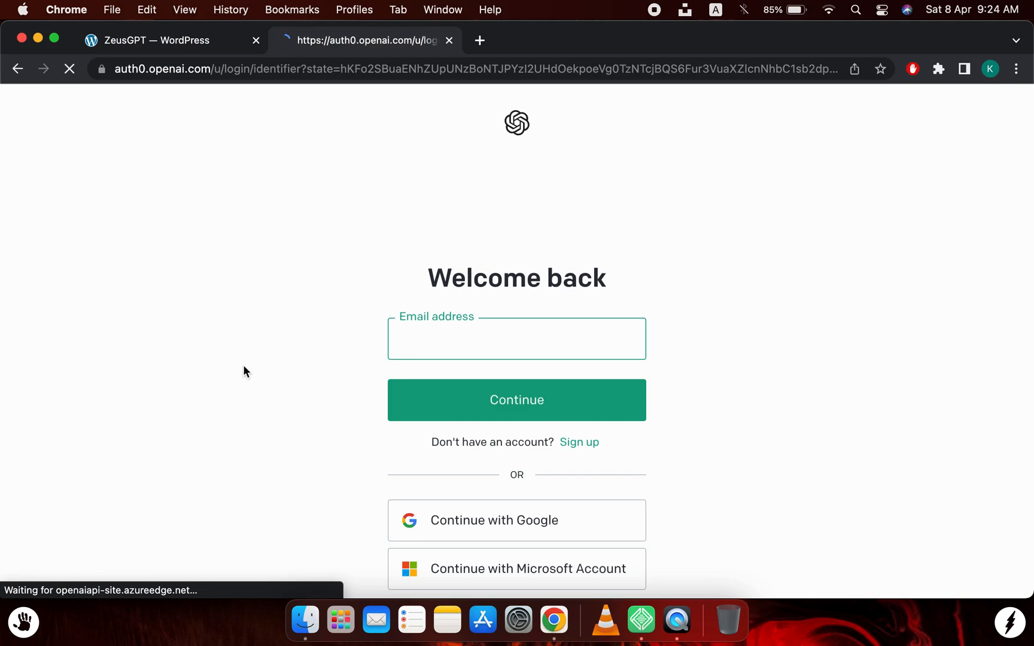
click(580, 443)
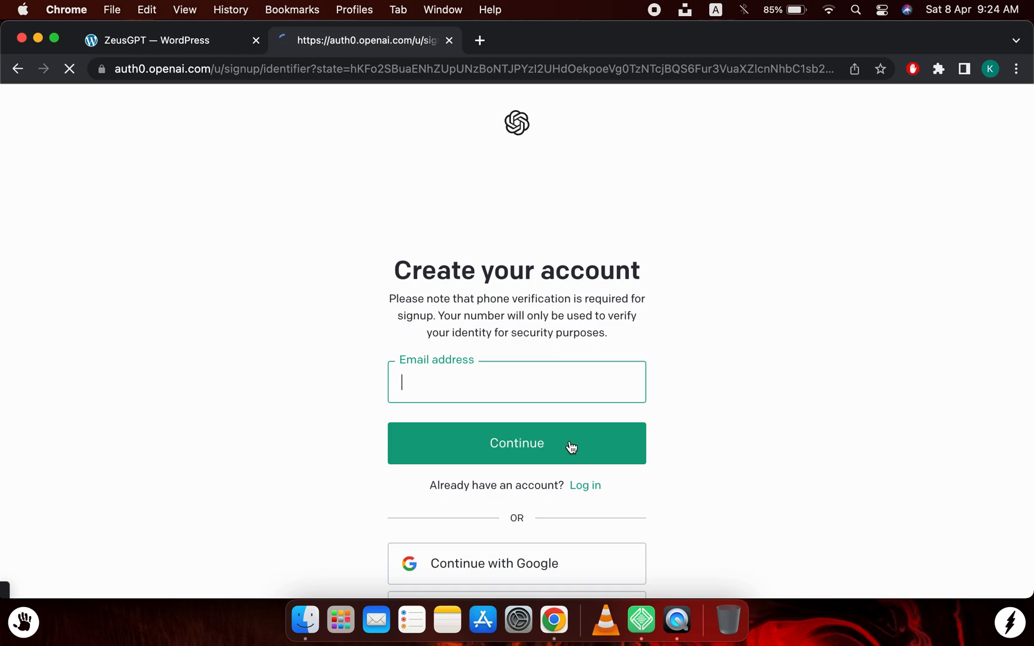
click(585, 486)
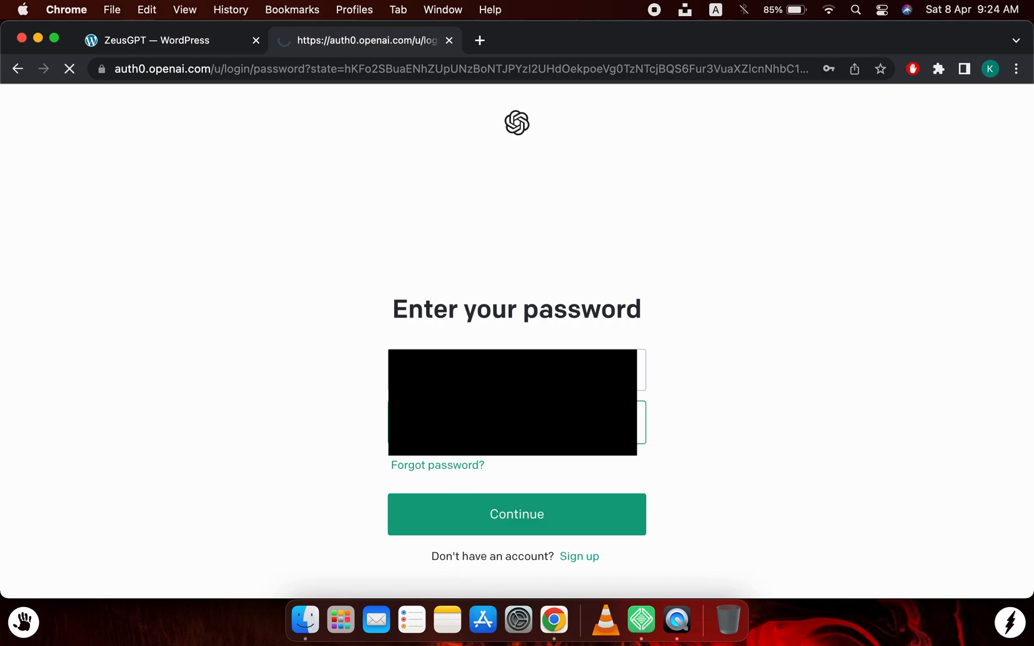
click(517, 514)
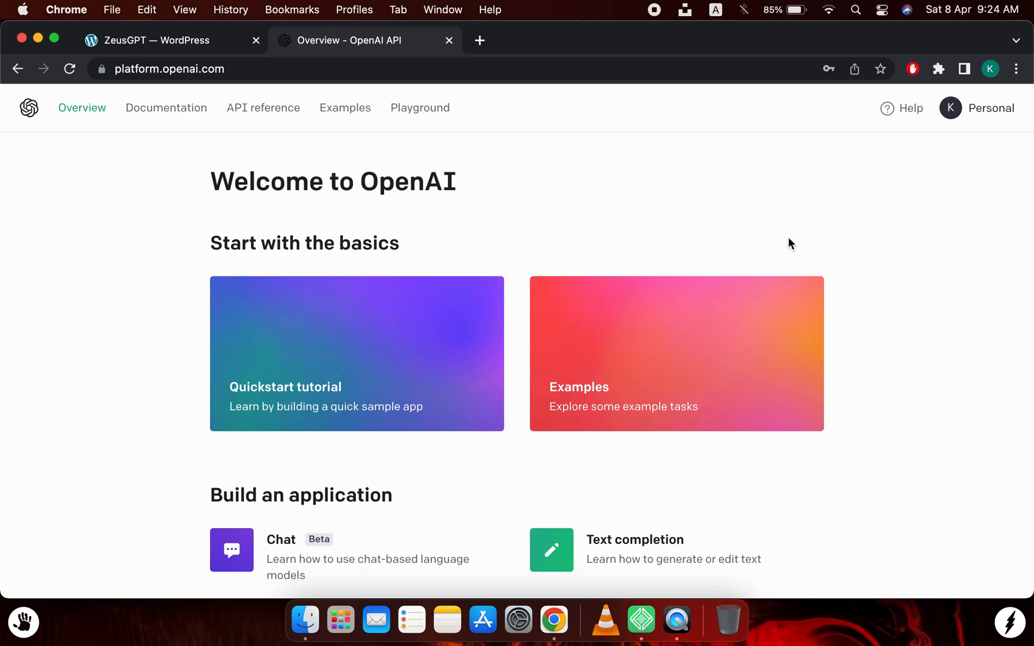
mouse_move(835, 345)
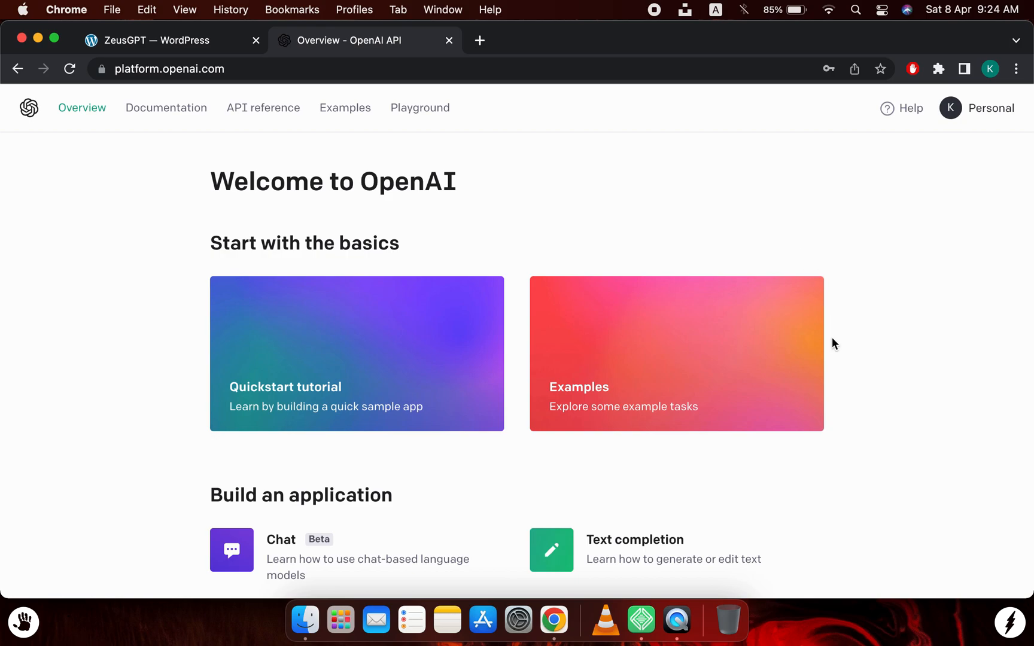
mouse_move(1001, 118)
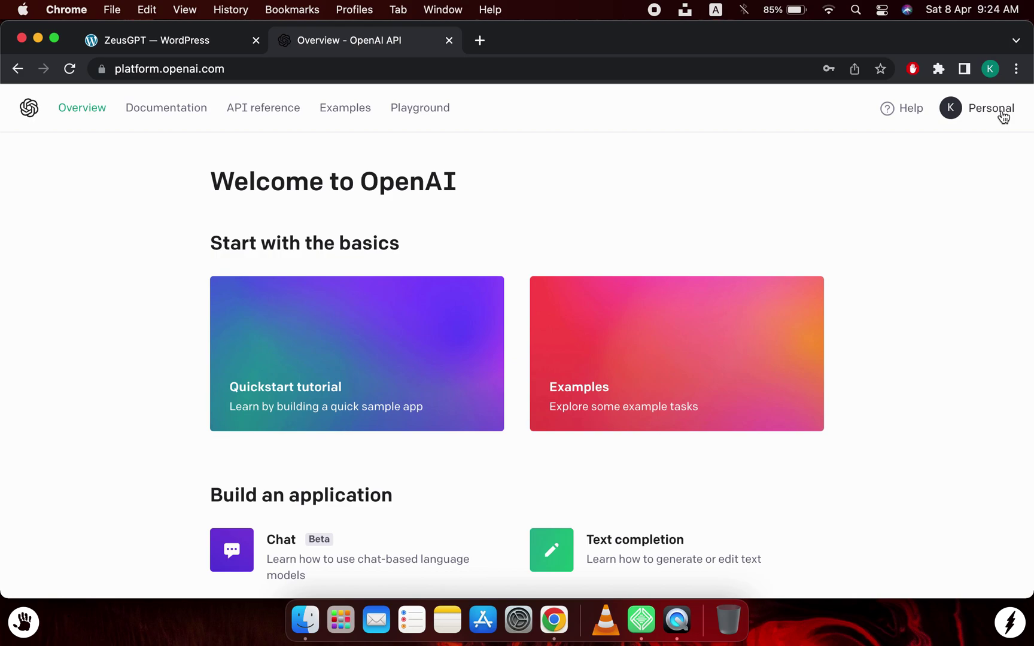
mouse_move(947, 109)
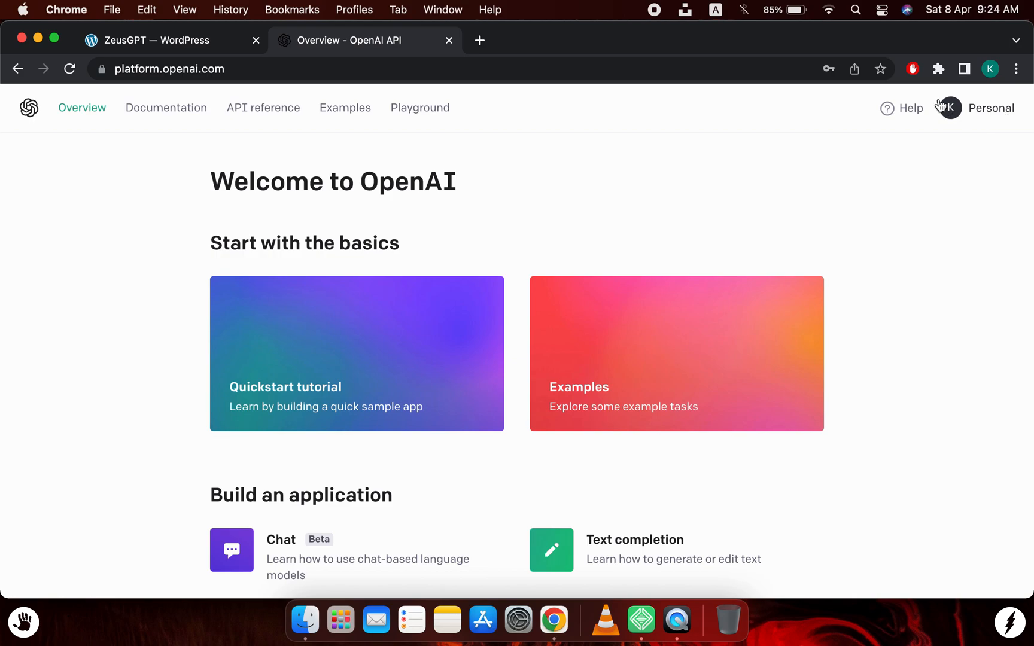
mouse_move(981, 126)
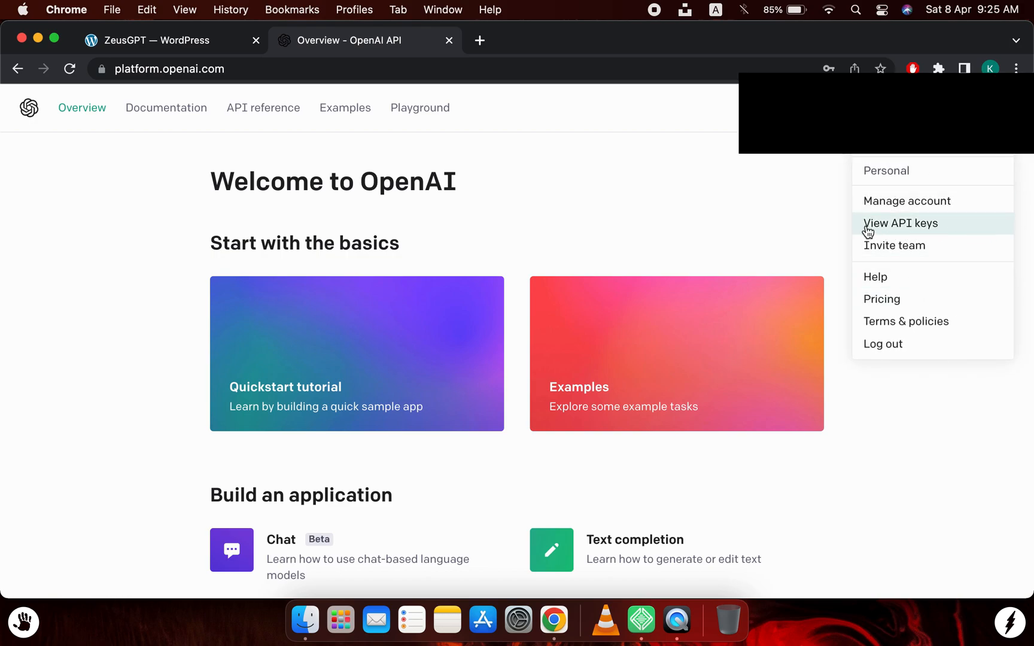
Open the API keys list from the Personal profile menu.
click(901, 223)
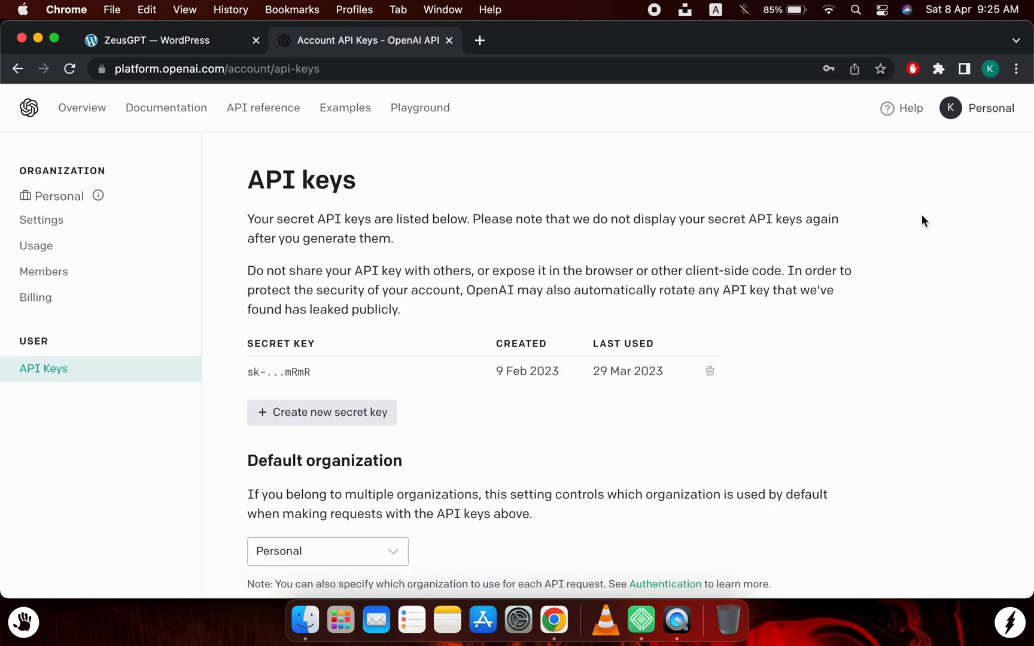
mouse_move(199, 322)
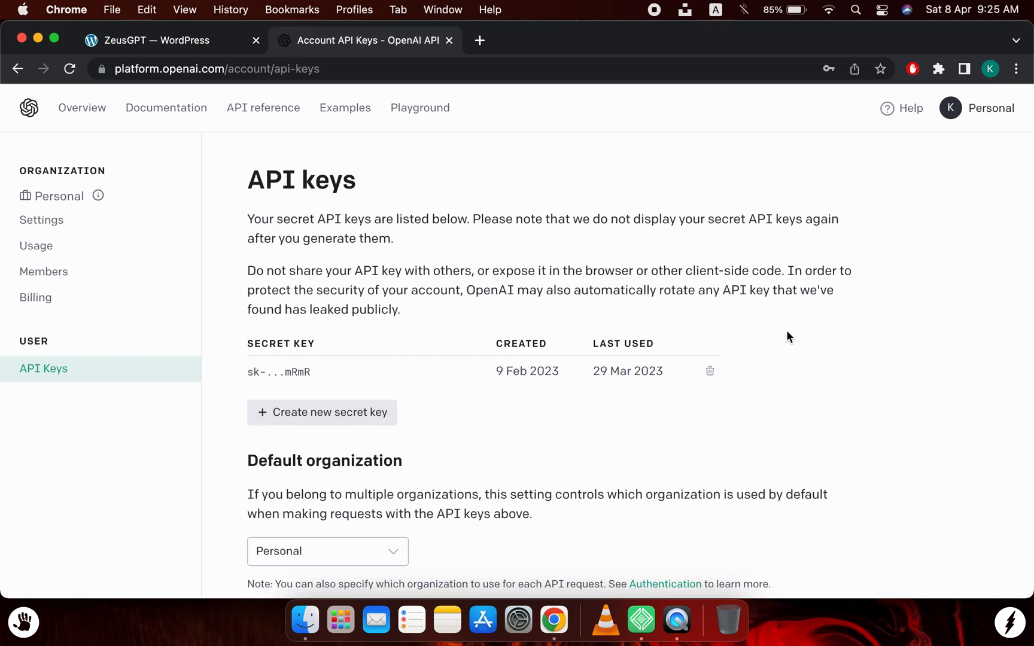
mouse_move(357, 383)
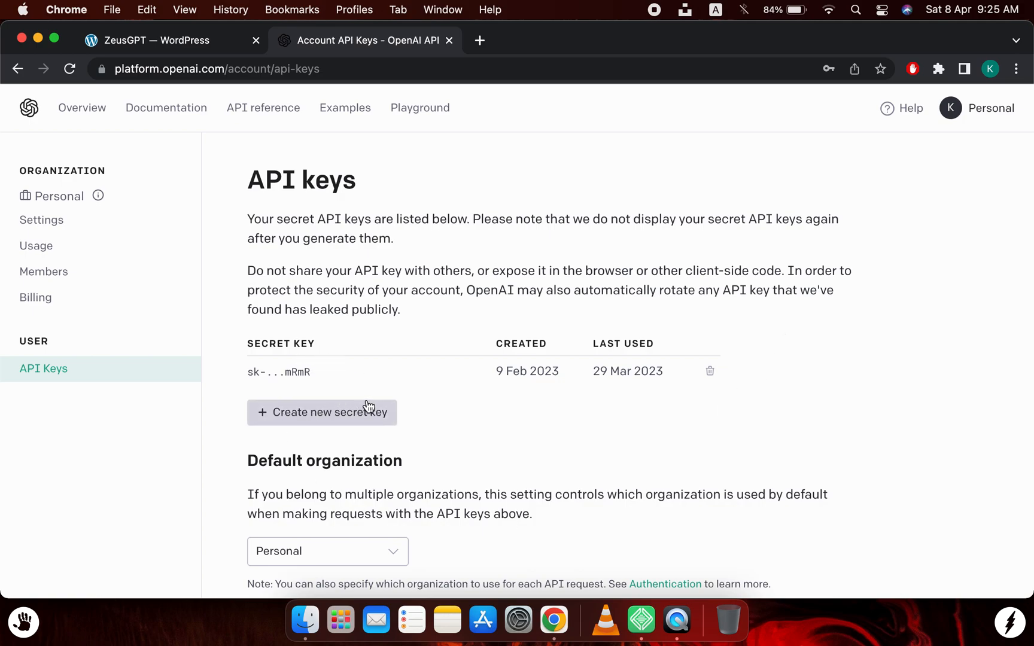
Generate a new secret API key, copy it, and return to the WordPress tab.
click(321, 413)
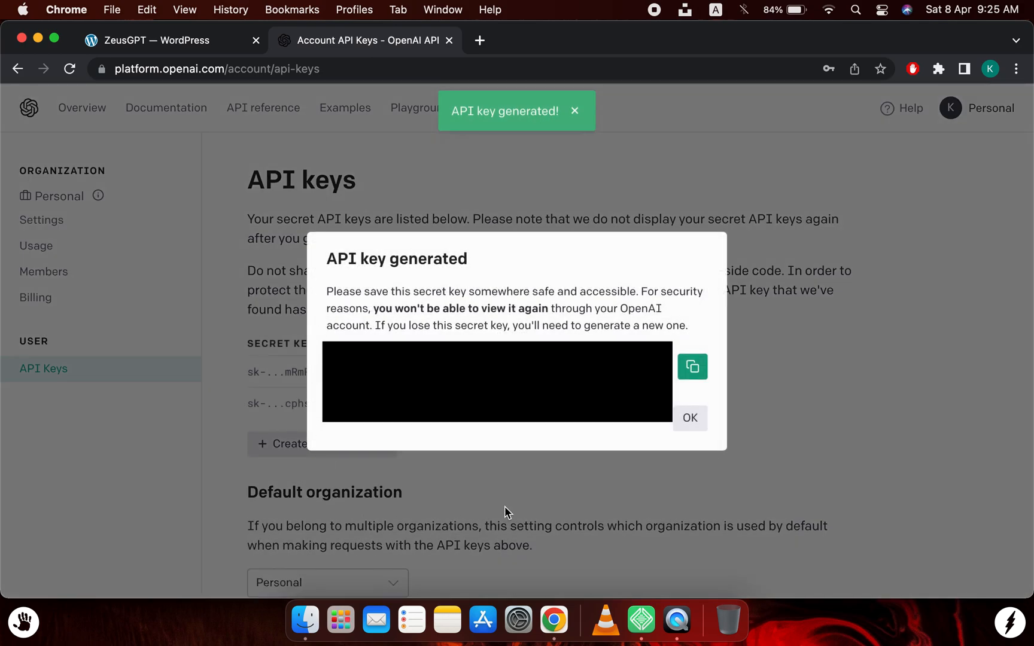
mouse_move(797, 390)
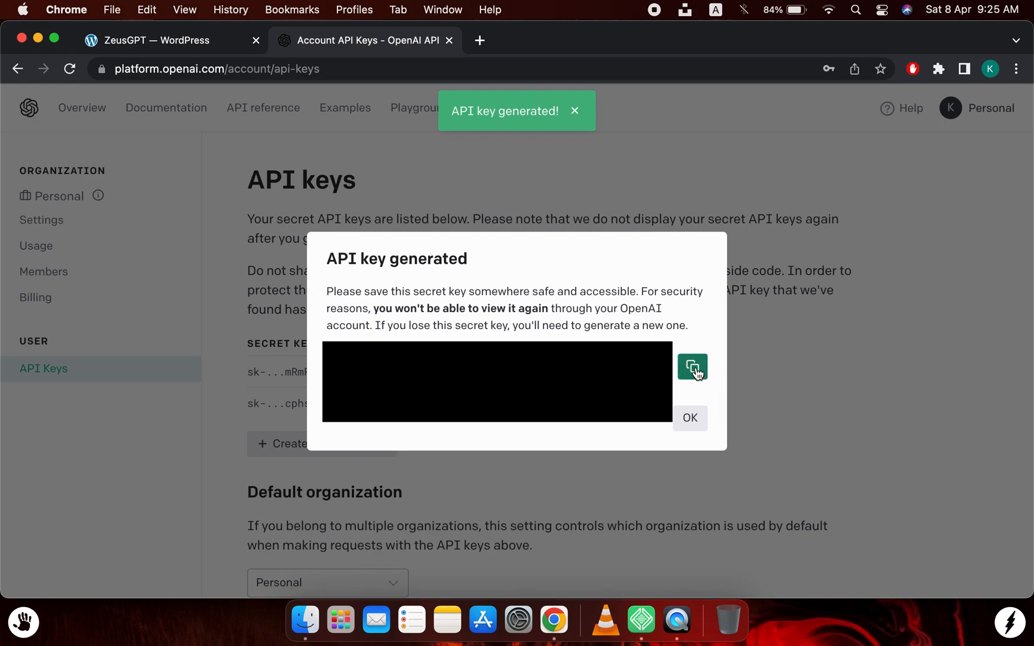
click(692, 366)
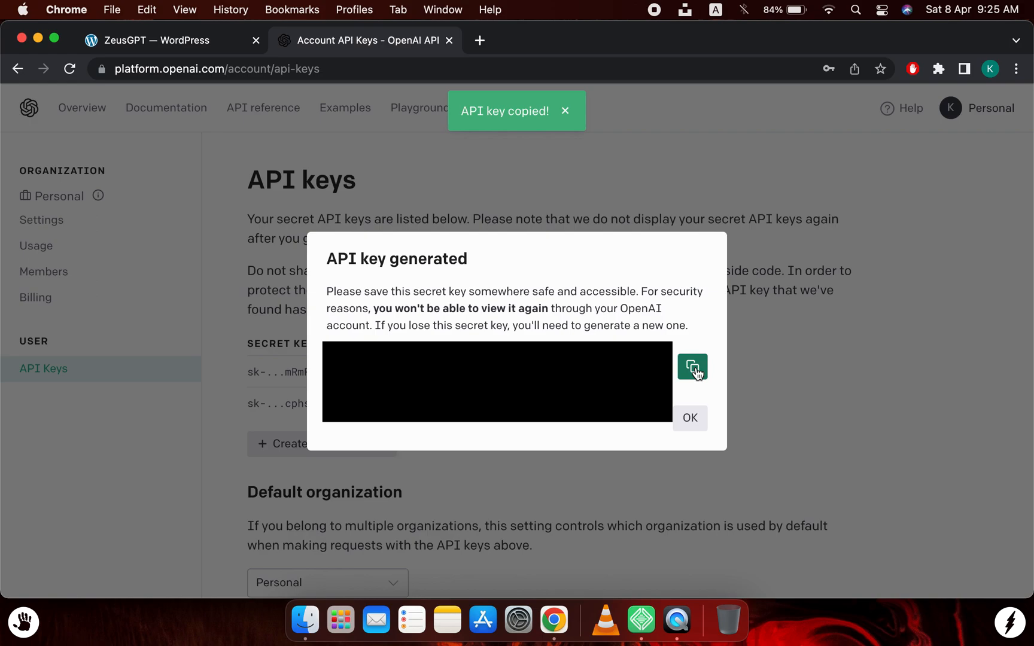
click(160, 41)
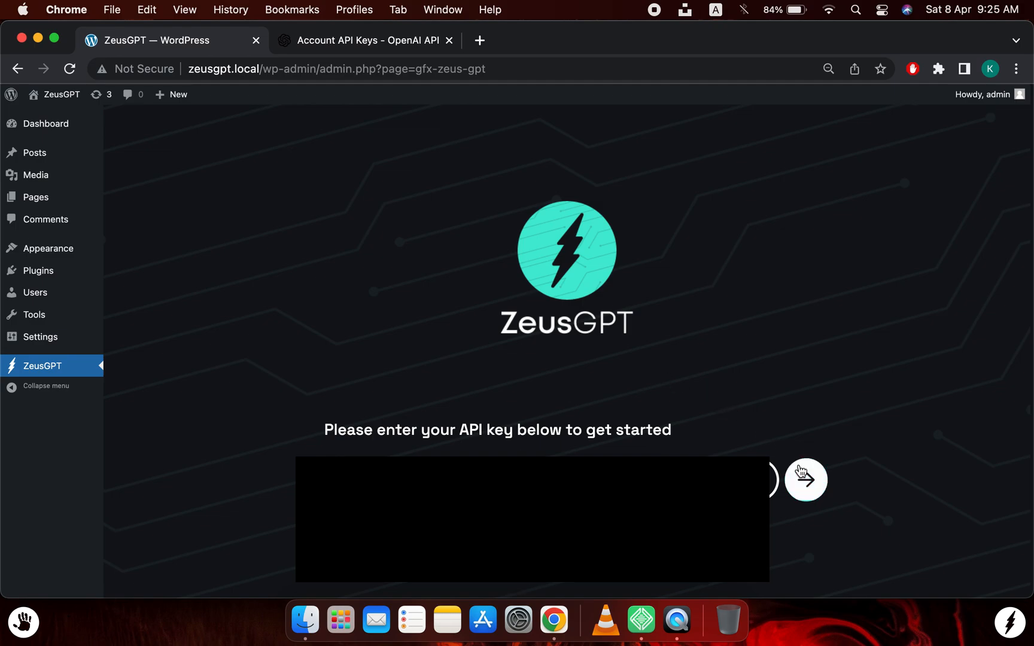
Submit the pasted OpenAI key in ZeusGPT's API key field.
click(806, 480)
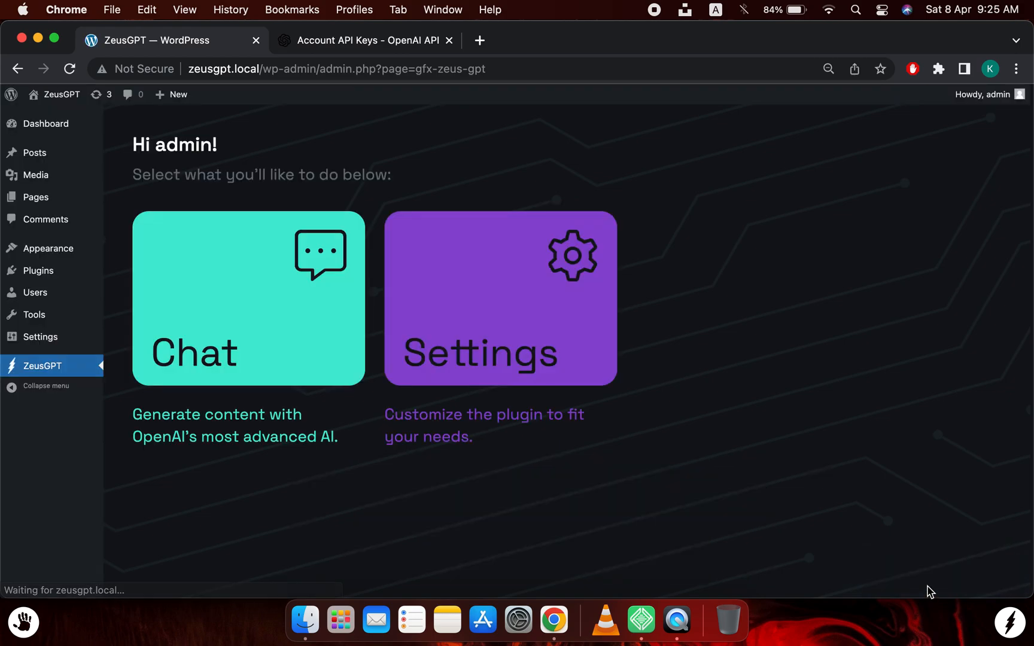
mouse_move(864, 459)
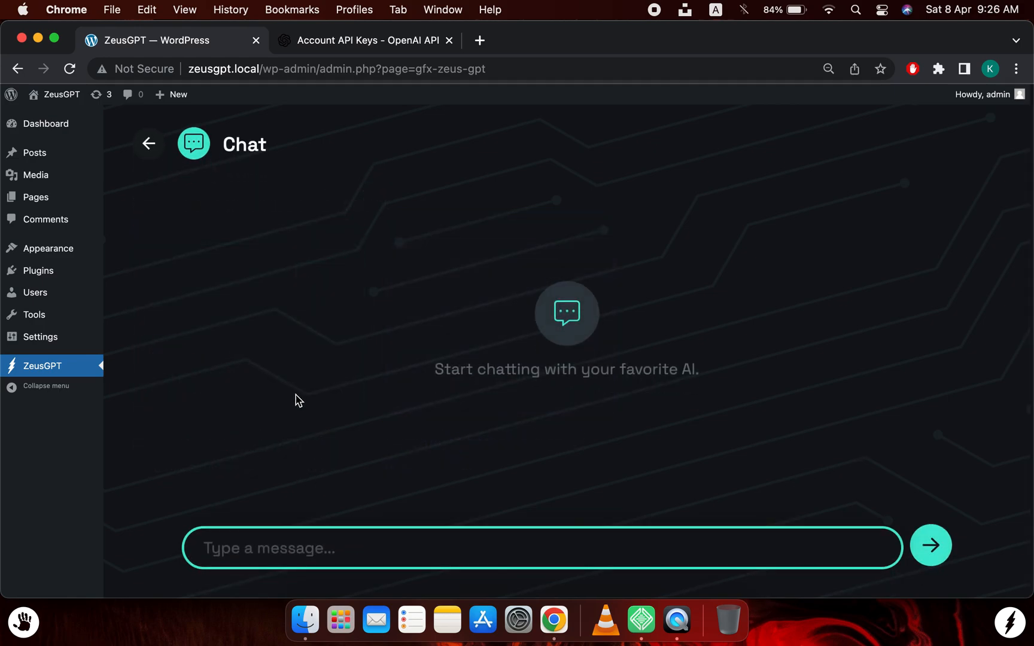
Send the test message 'Hi' in ZeusGPT Chat and get the assistant's reply.
click(314, 548)
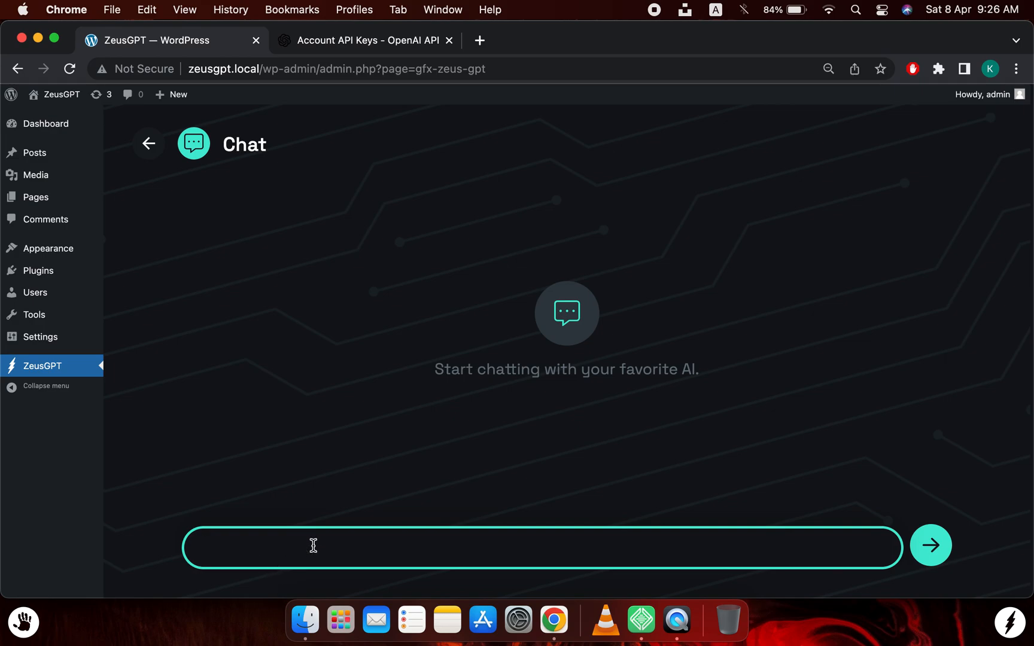
text(Hi)
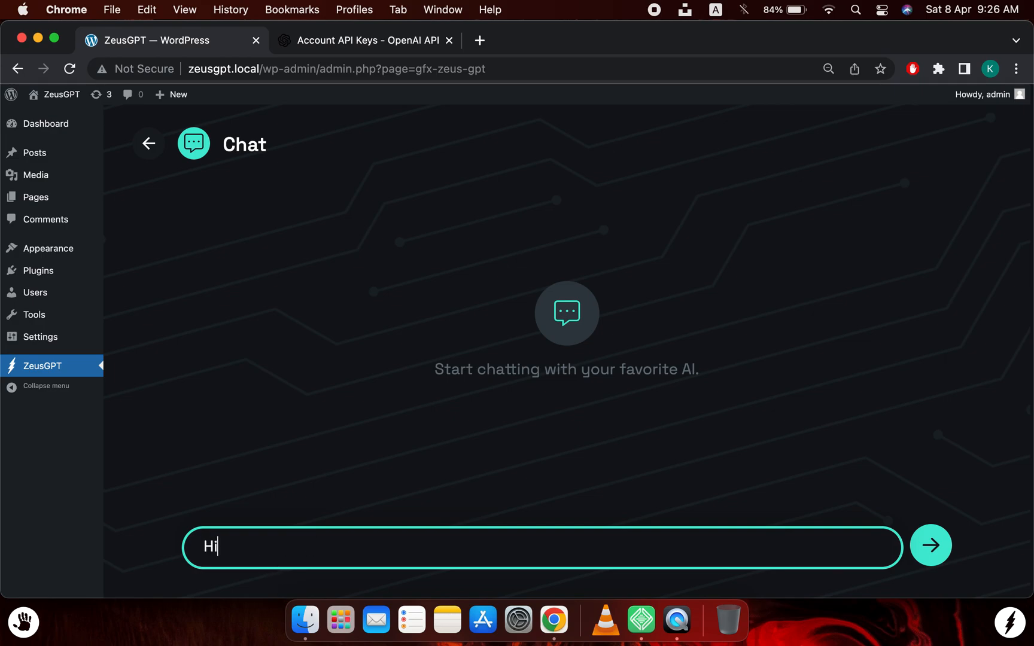
click(931, 546)
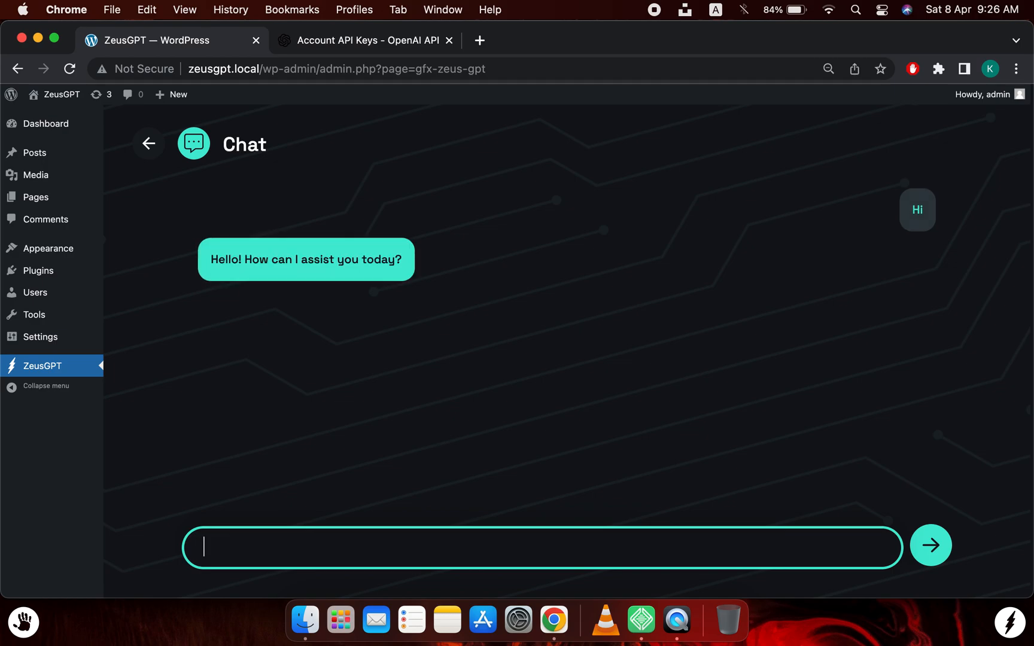
mouse_move(372, 331)
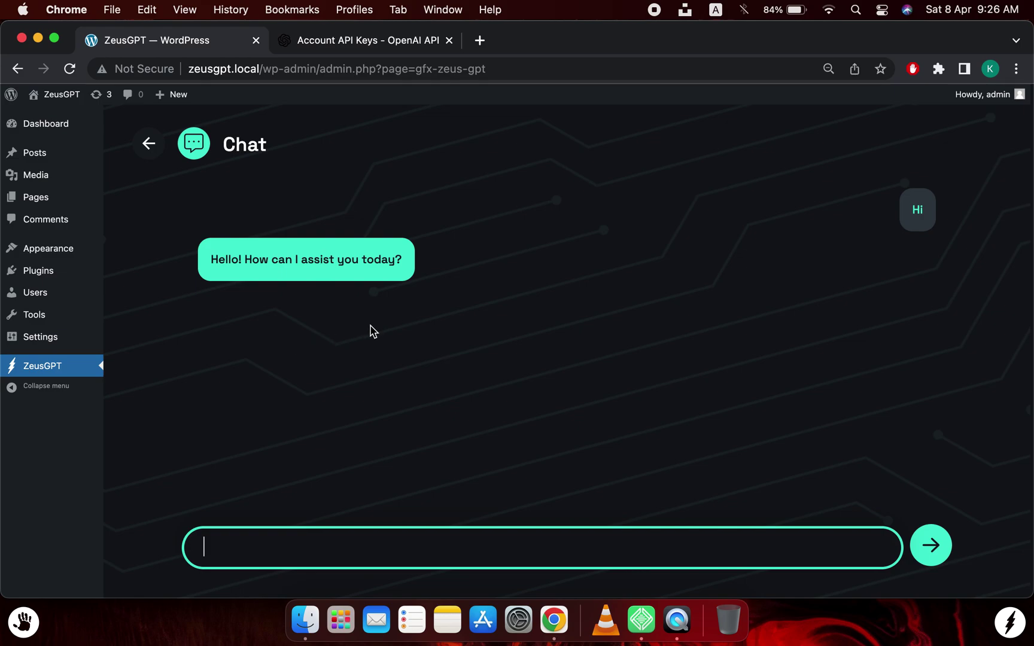